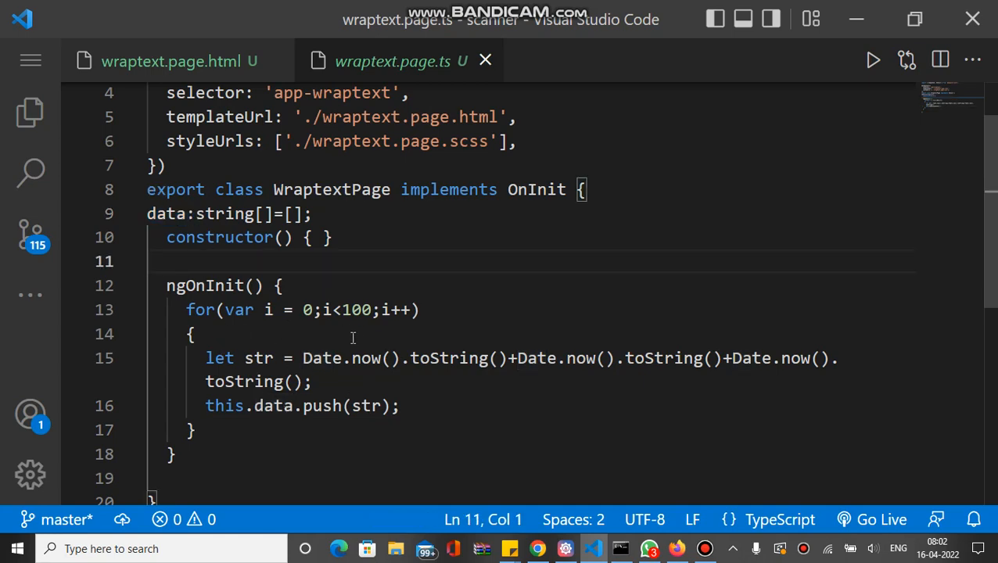
mouse_move(258, 358)
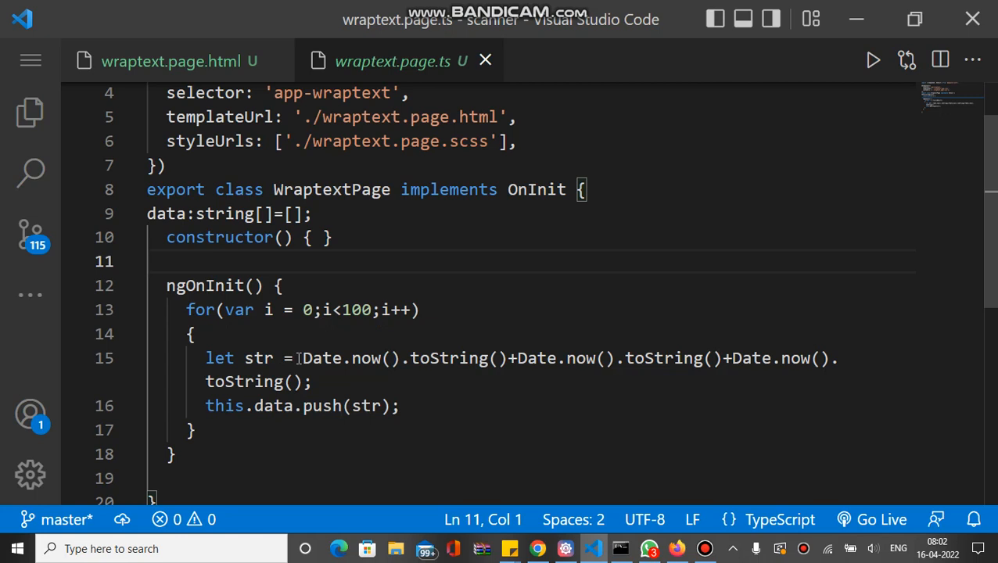
Review the timestamp string expression and the for loop filling the data array in the page's TypeScript.
drag(300, 358, 311, 382)
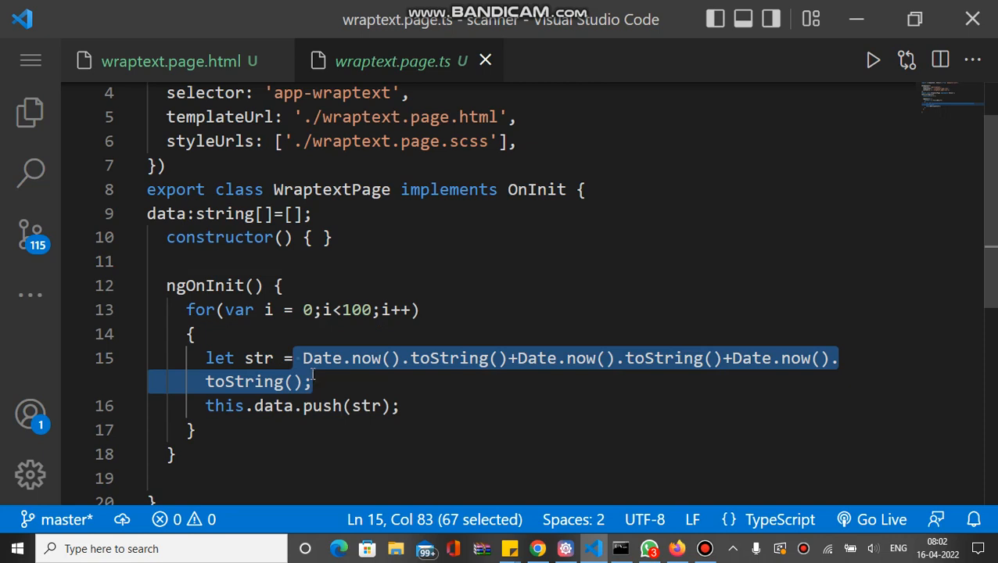
double_click(258, 358)
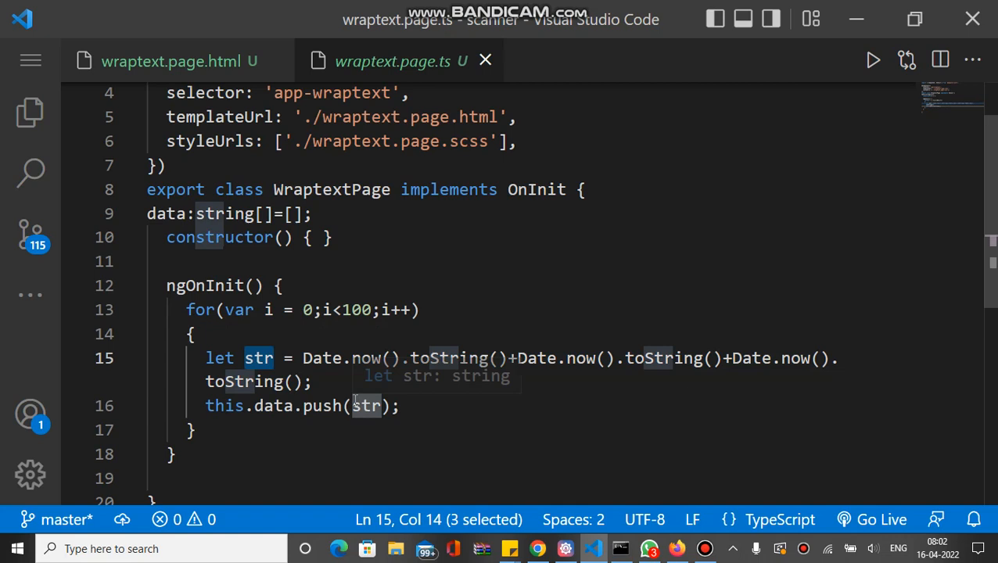
mouse_move(182, 309)
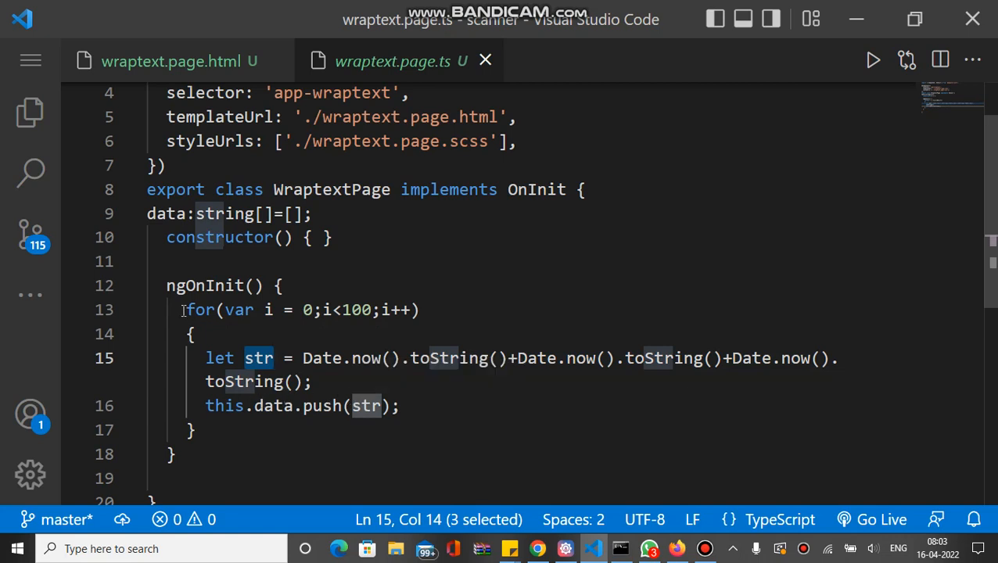
click(182, 309)
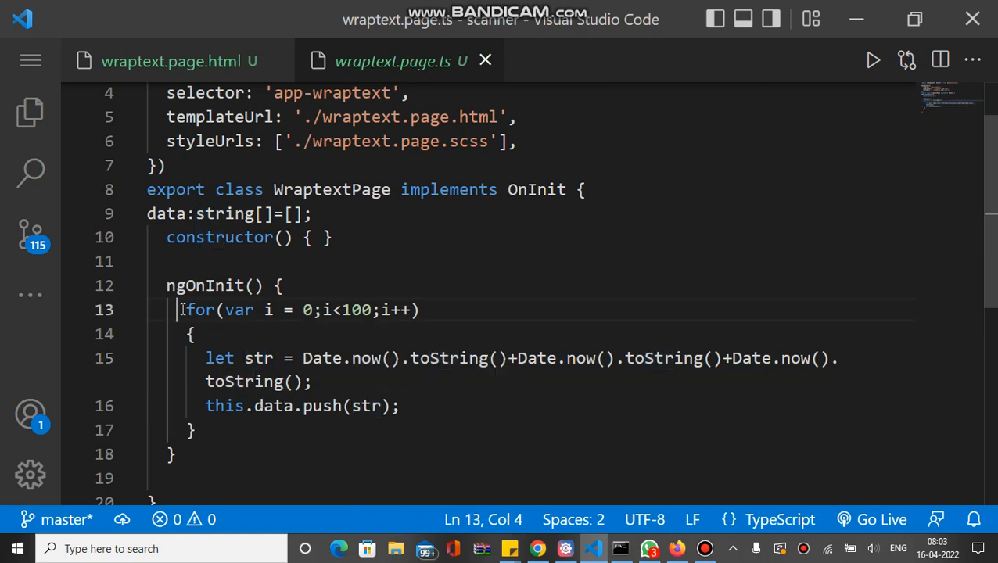
drag(181, 310, 197, 430)
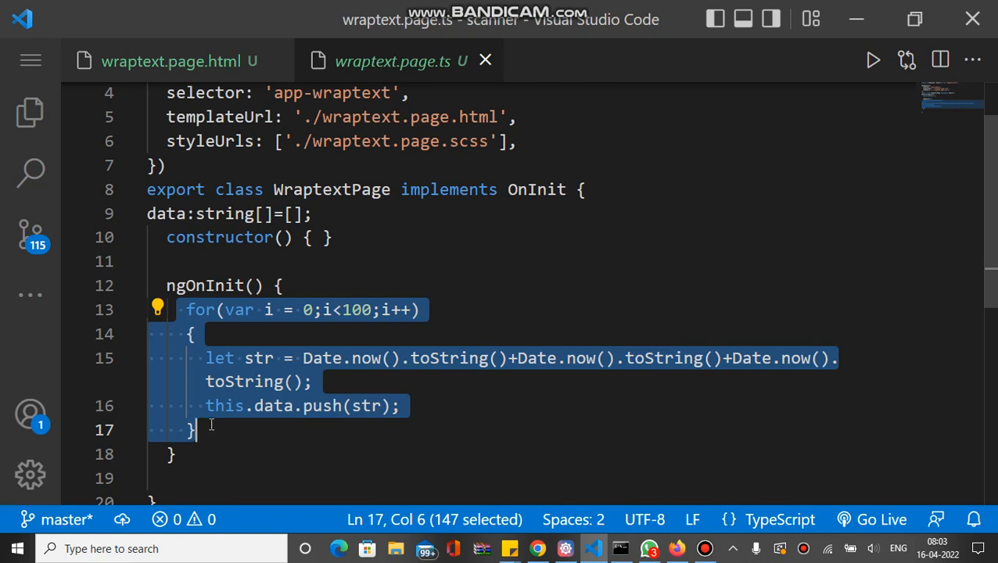
click(211, 429)
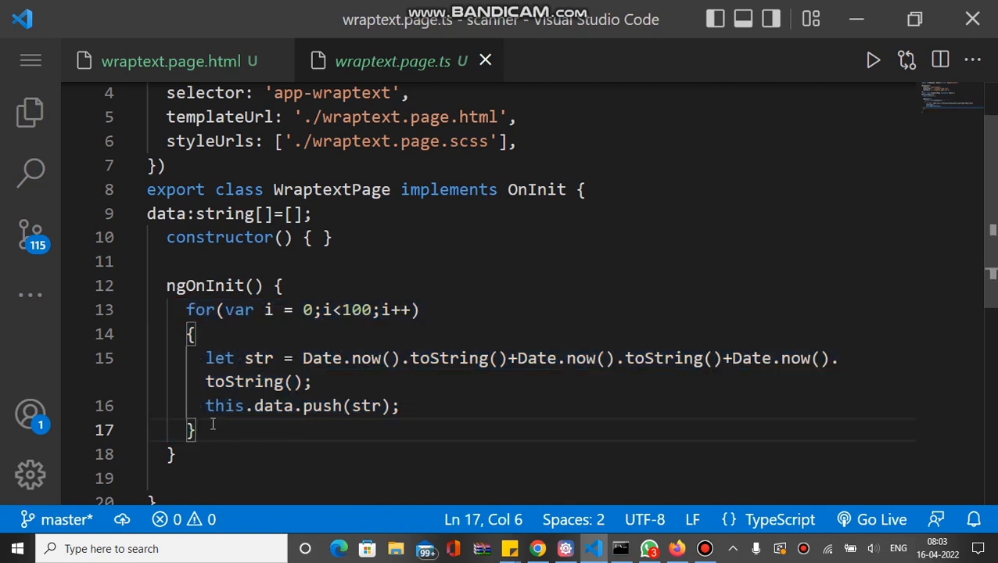
double_click(273, 405)
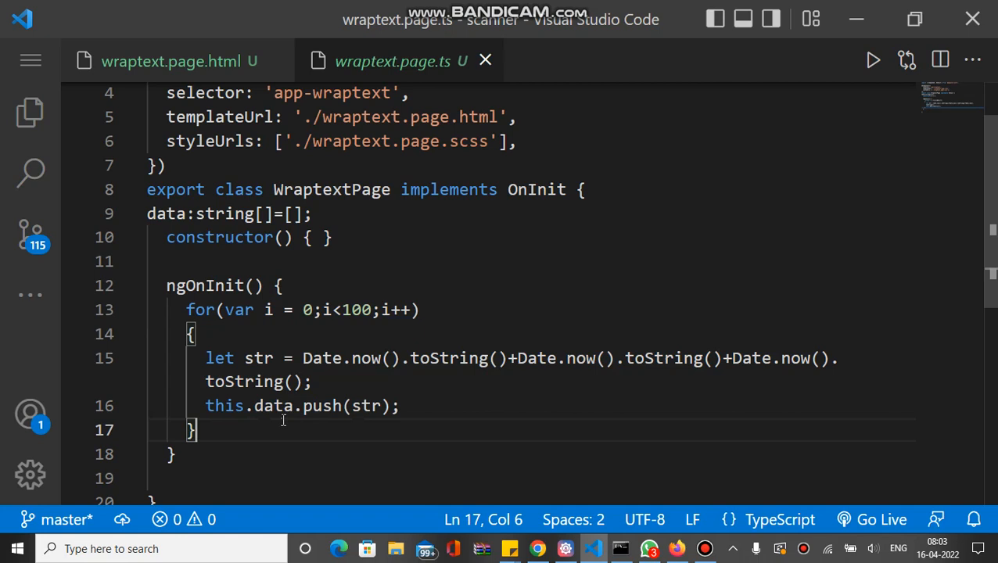
In wraptext.page.html, review the ion-select dropdown block and the ion-item holding the label.
click(172, 61)
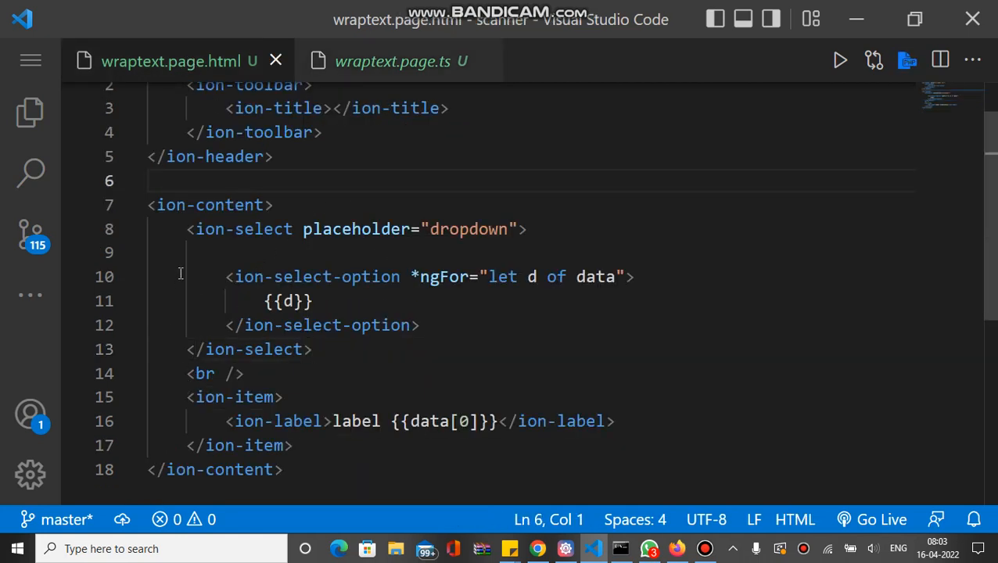
drag(186, 229, 312, 350)
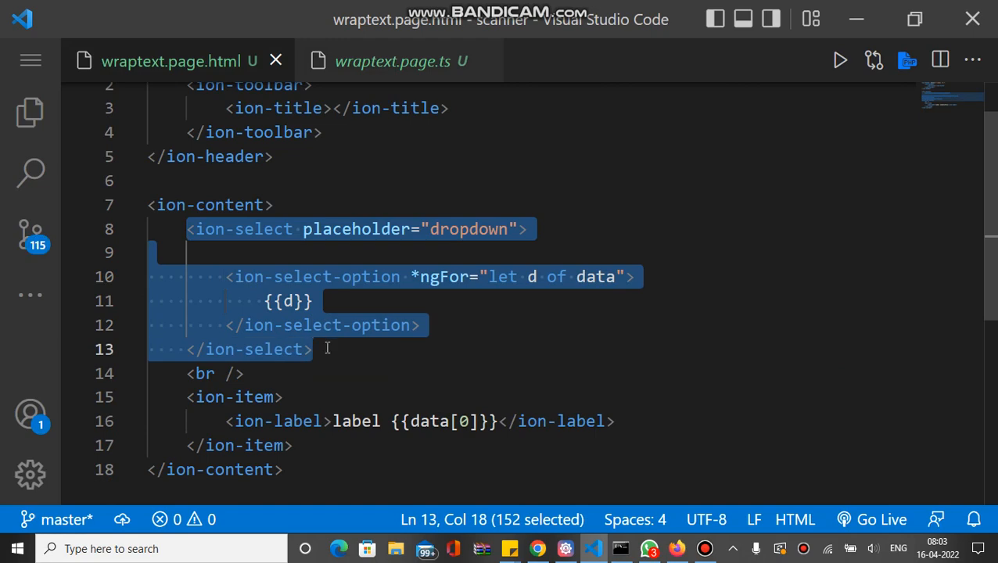
mouse_move(474, 276)
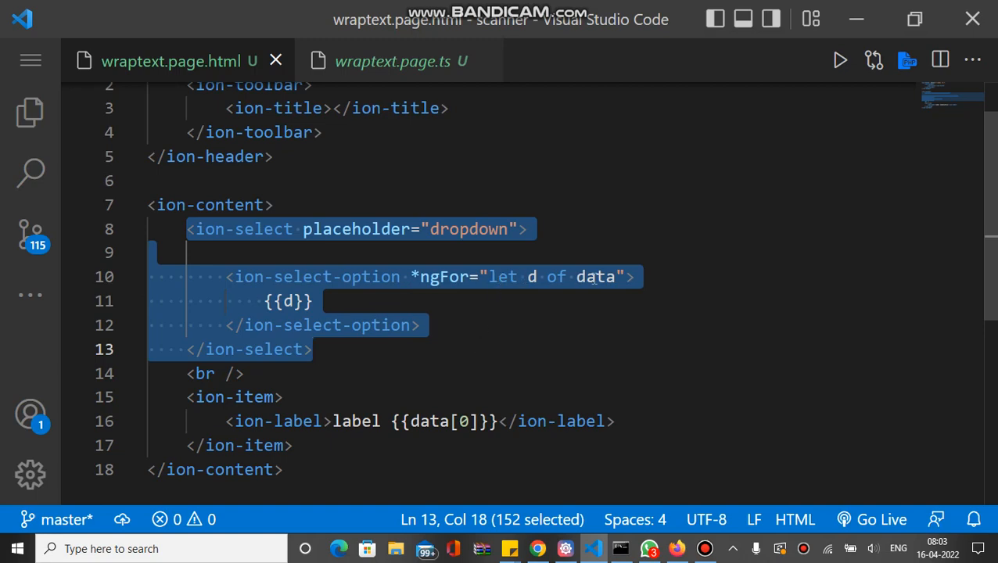
mouse_move(400, 281)
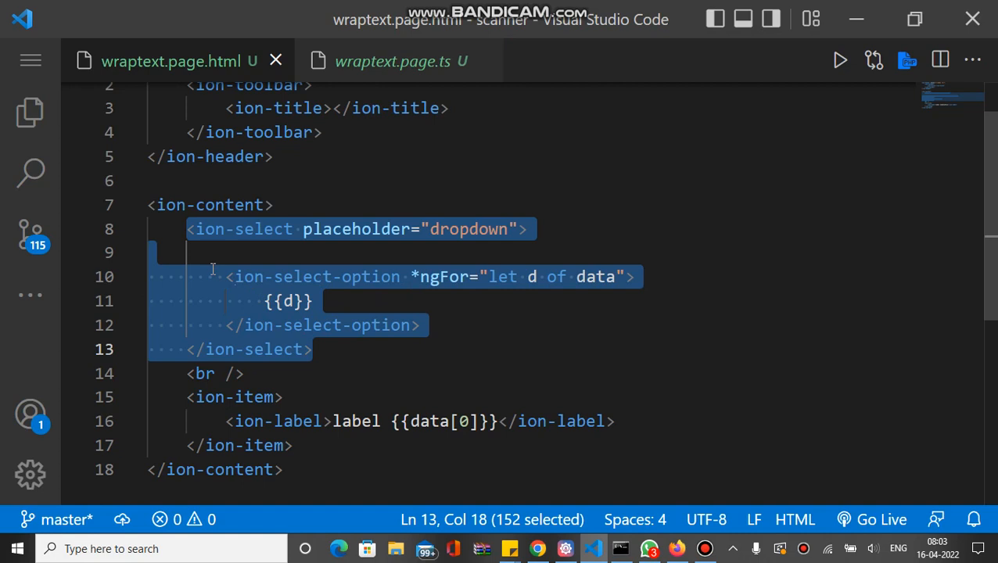
click(375, 373)
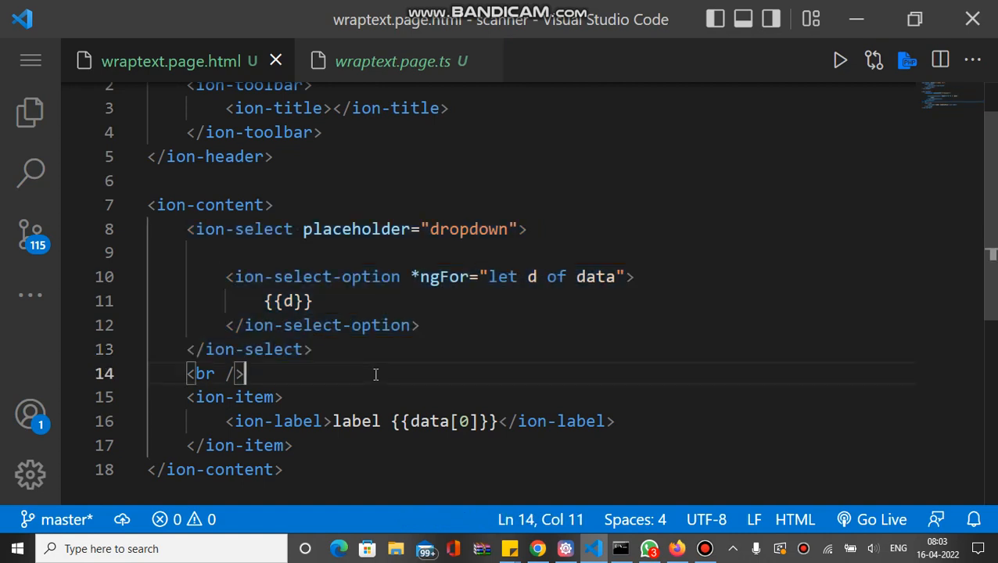
drag(188, 396, 293, 445)
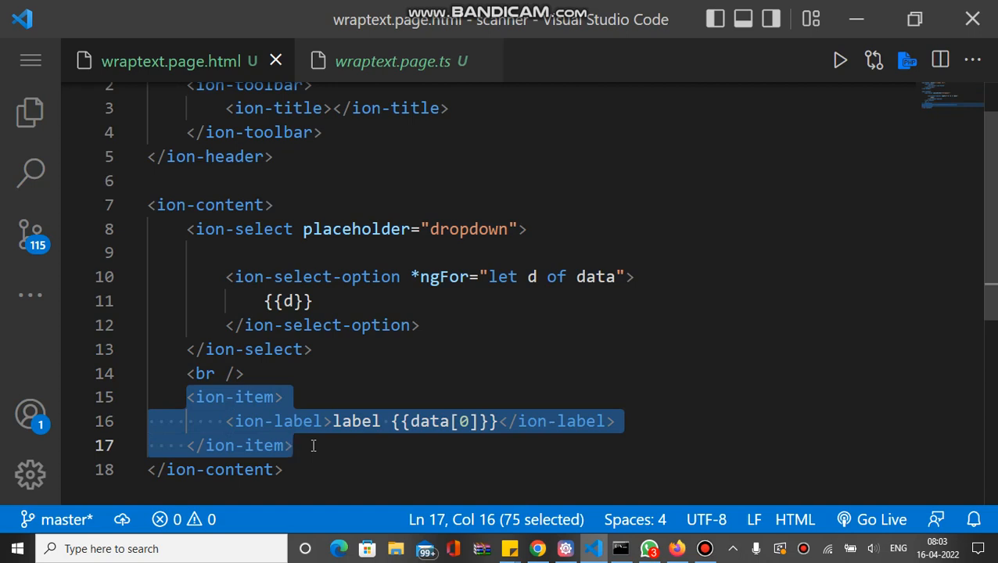
click(313, 445)
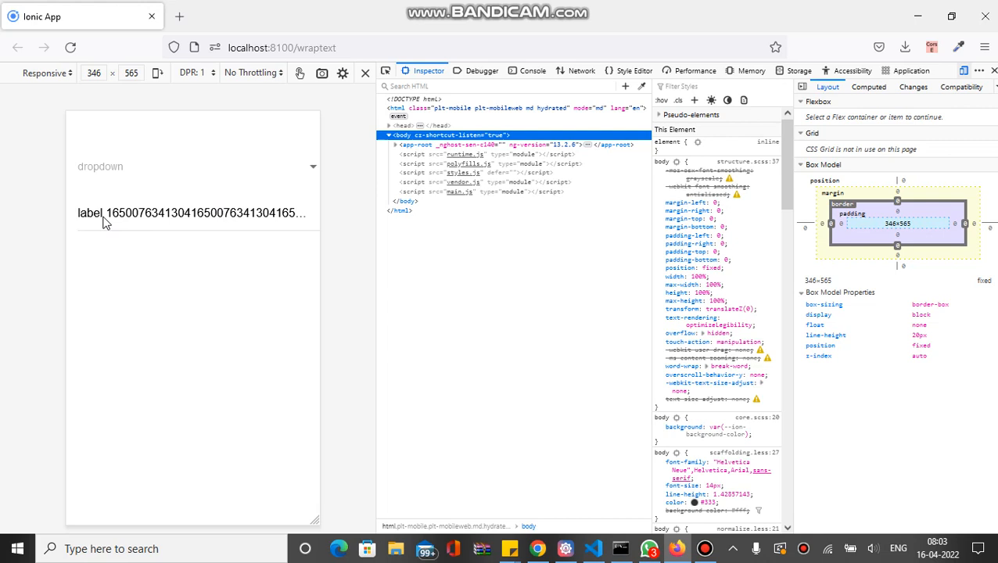
mouse_move(303, 227)
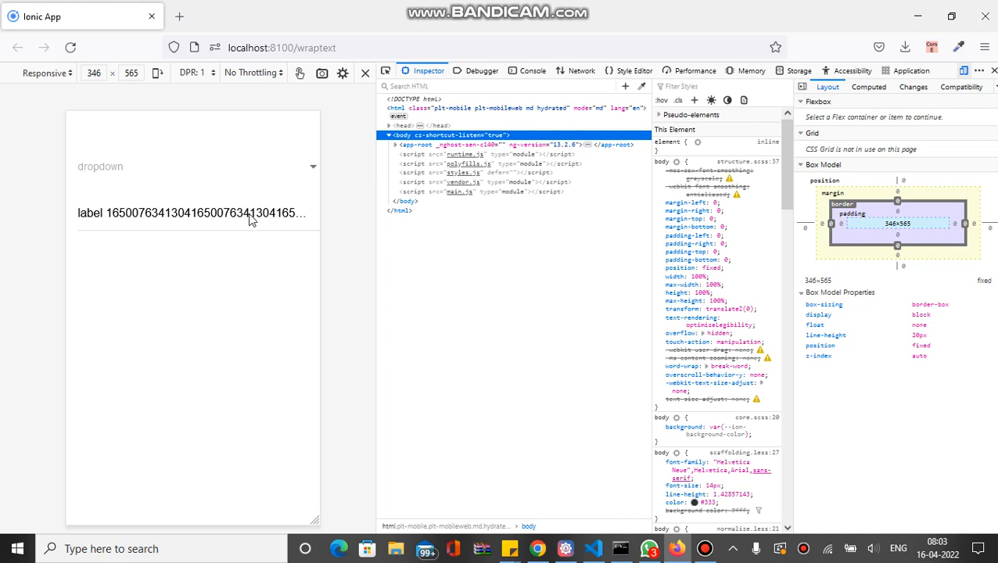
mouse_move(301, 236)
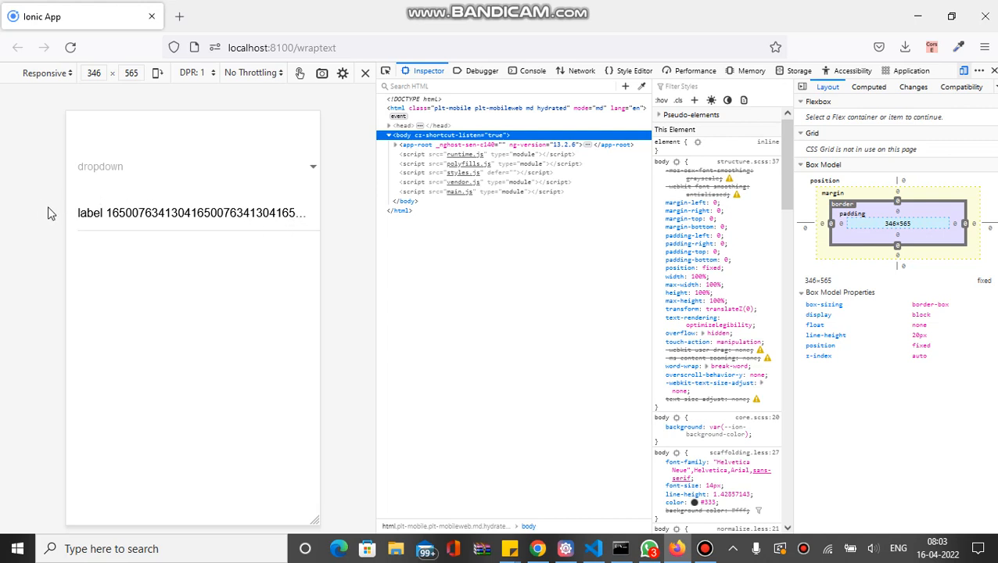
mouse_move(295, 231)
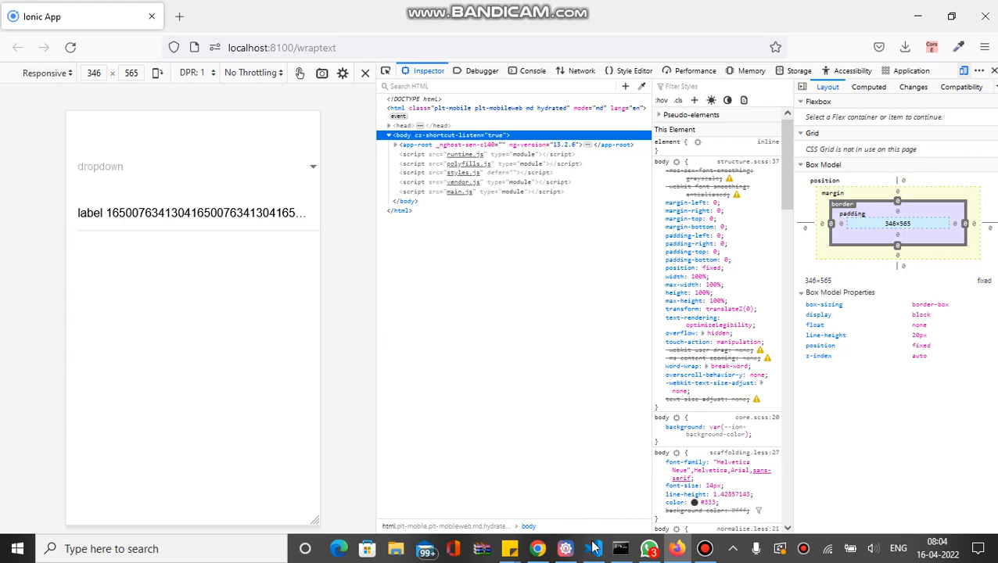
Add class="ion-text-wrap" to the ion-label on line 16 and save the template.
click(593, 548)
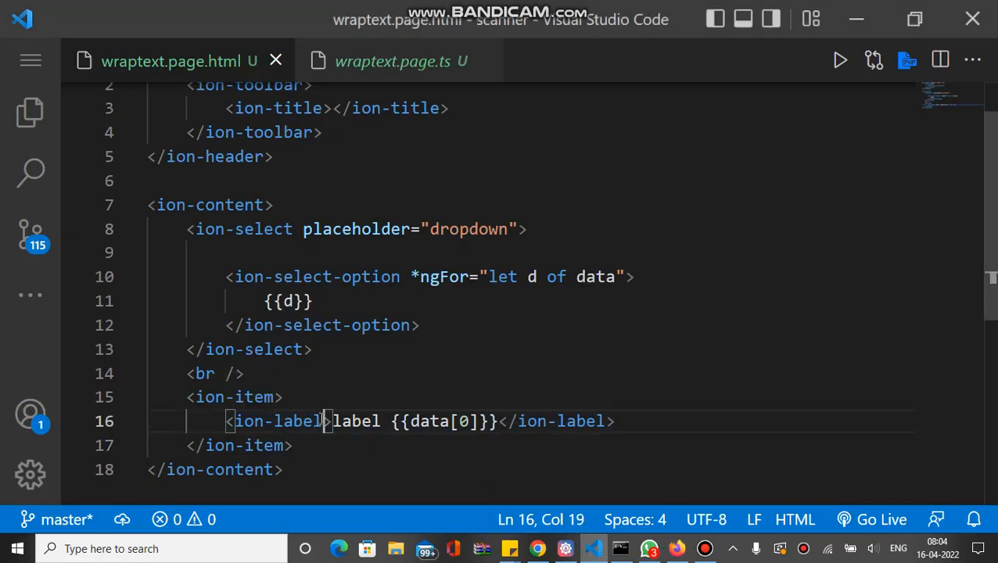
text(class="i)
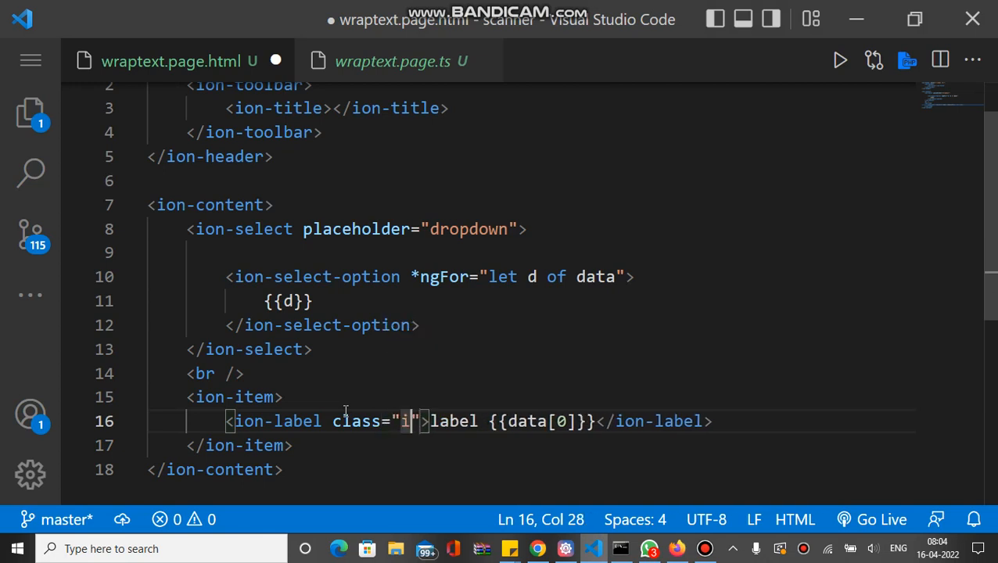
text(on-text)
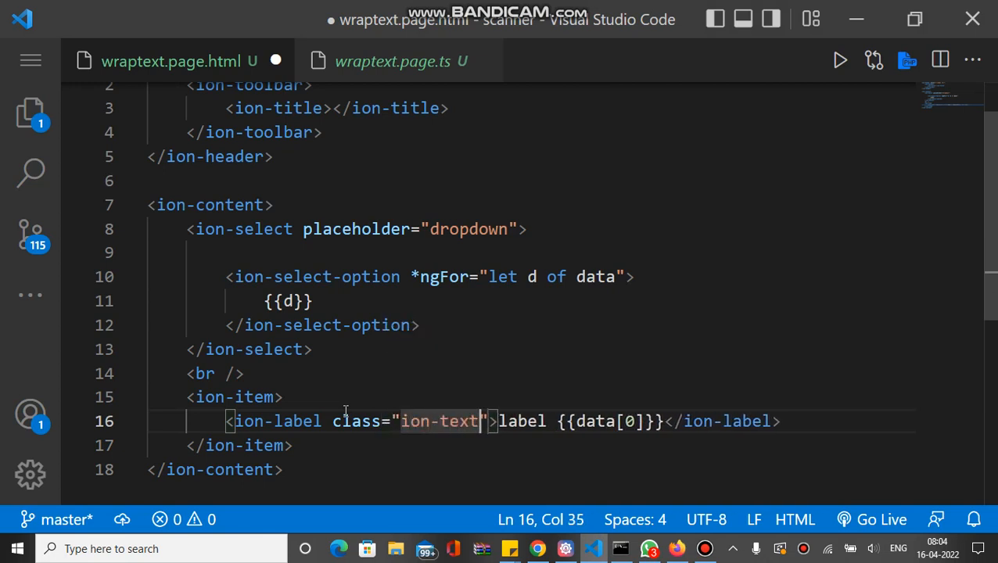
text(-wrap)
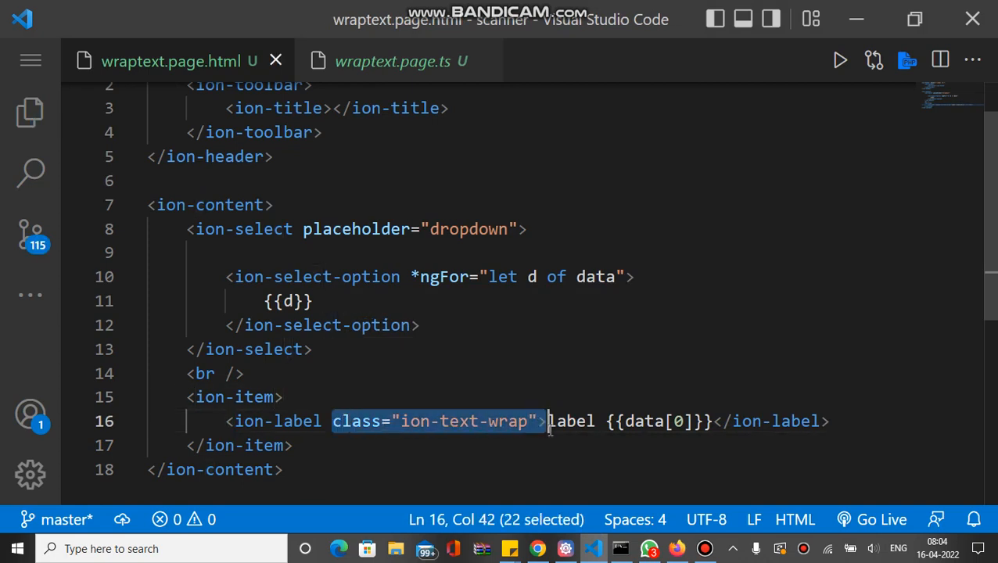
click(289, 445)
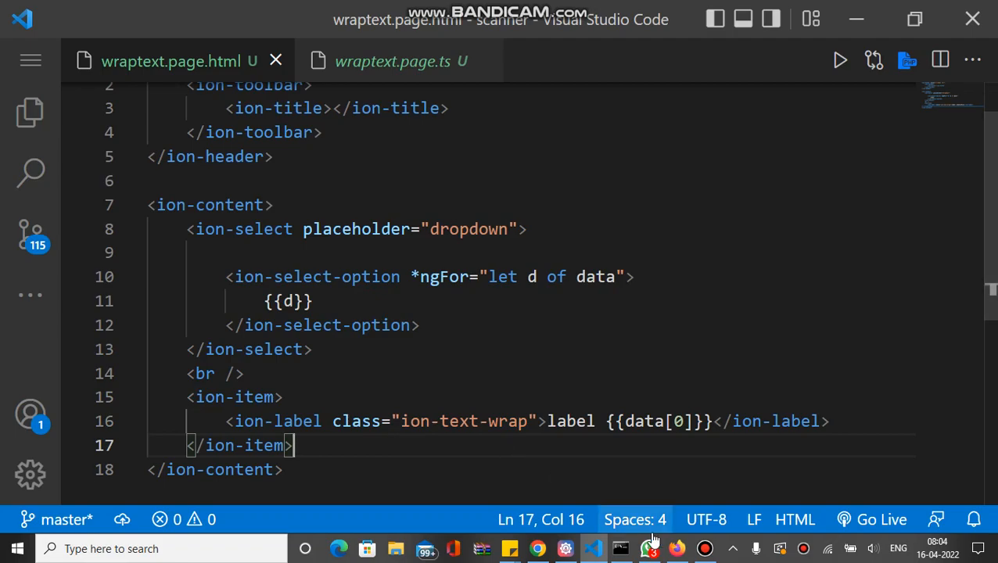
click(536, 548)
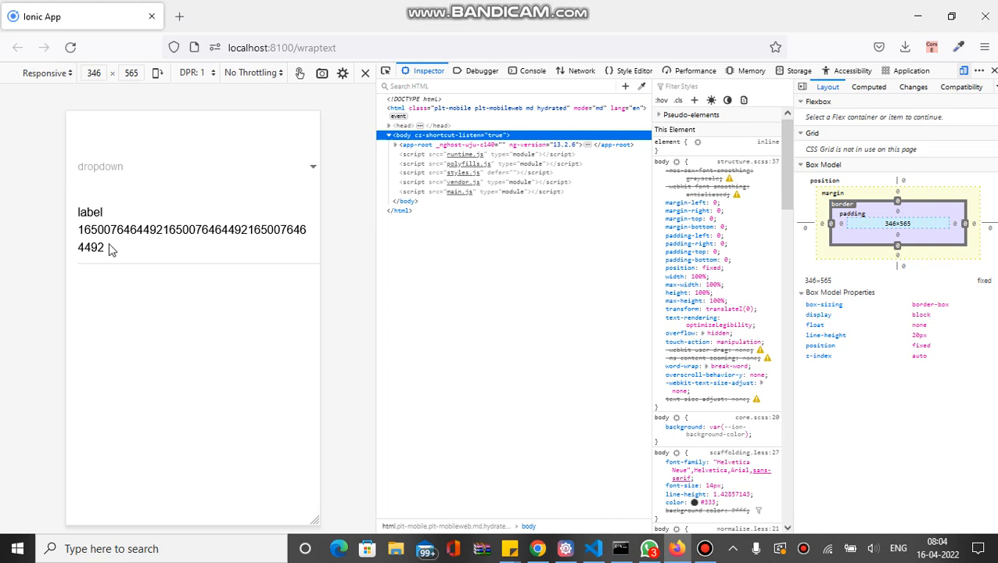
mouse_move(126, 171)
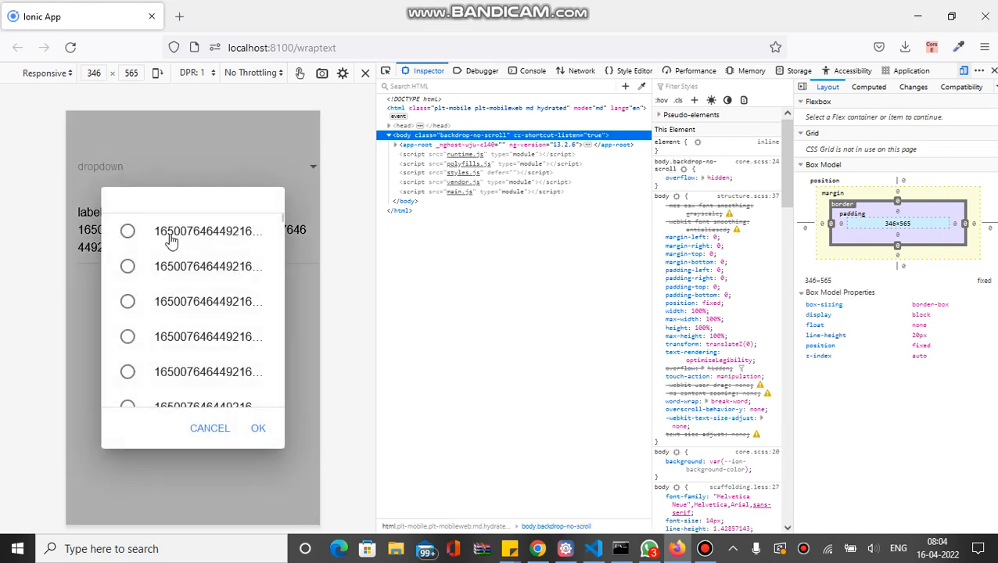
mouse_move(246, 245)
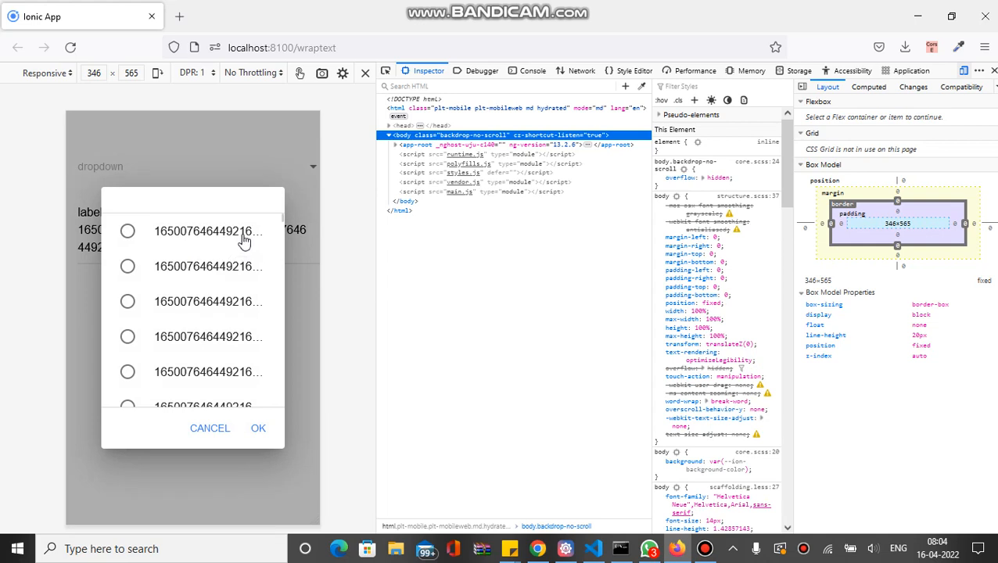
mouse_move(245, 370)
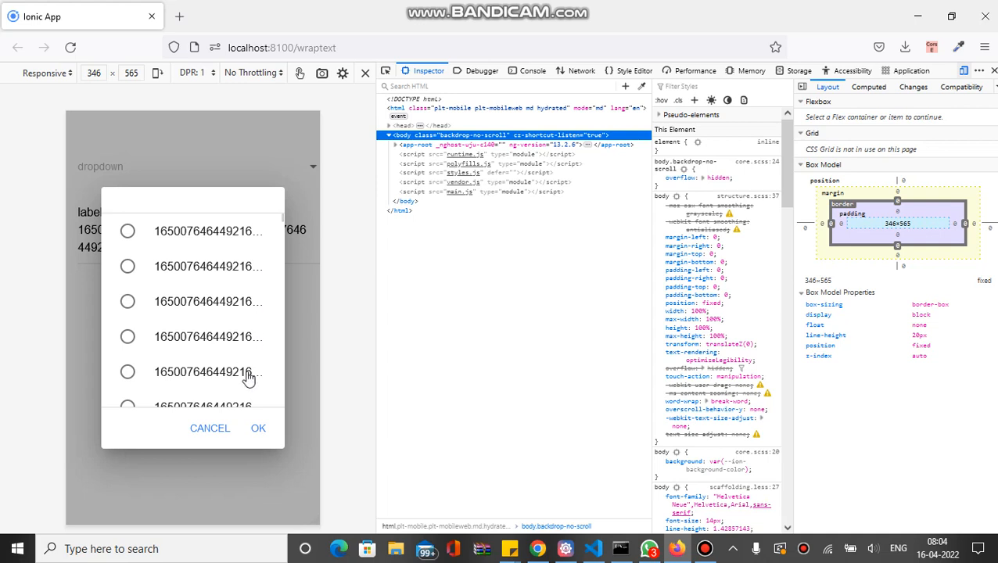
mouse_move(243, 376)
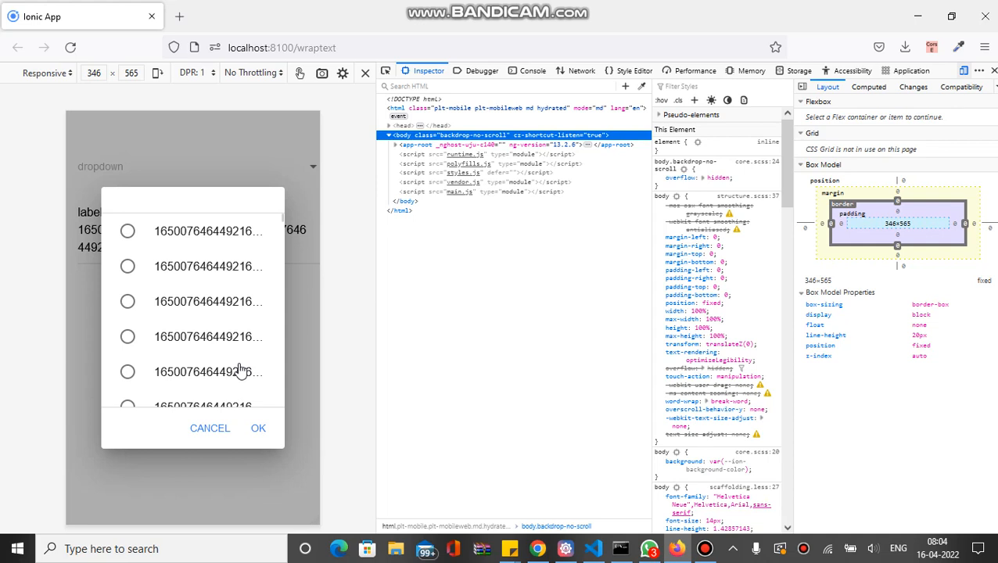
mouse_move(210, 430)
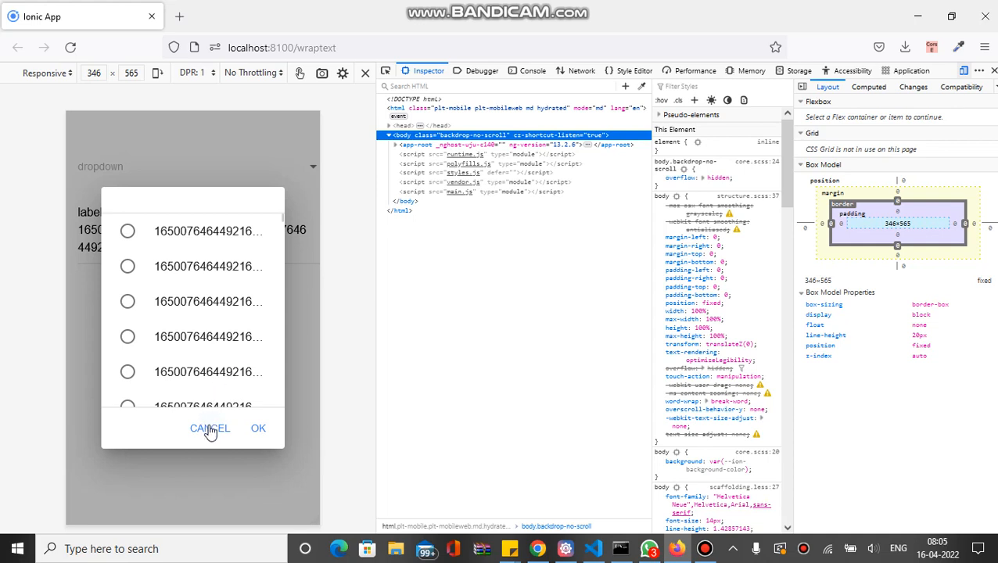
Cancel the dropdown's option list and return to the code editor.
click(210, 428)
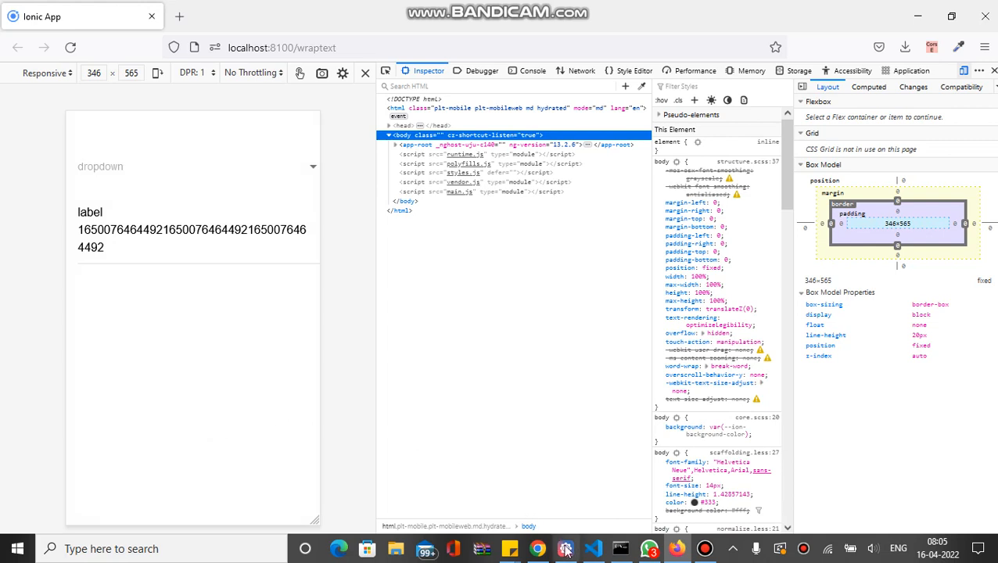
click(593, 548)
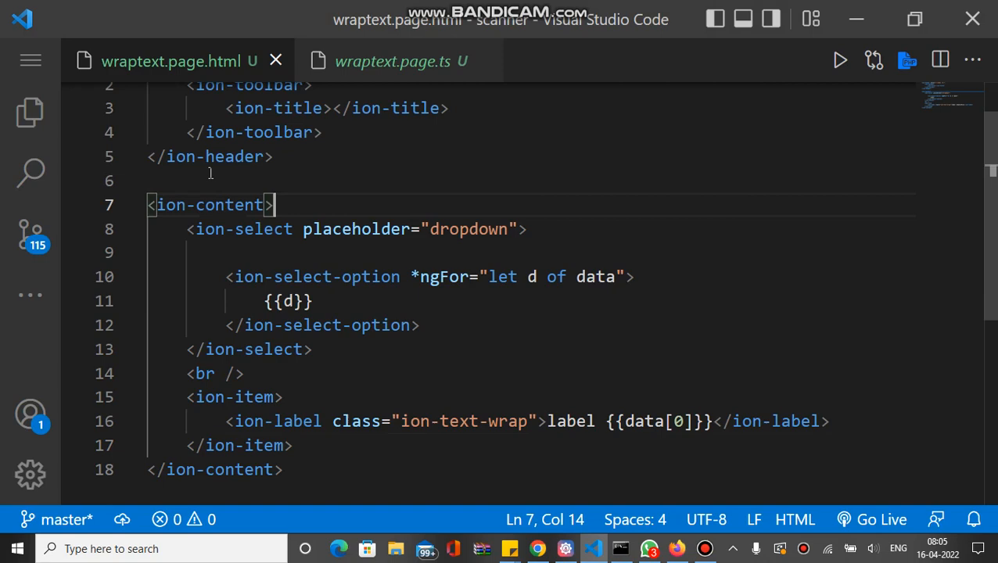
From the Explorer open global.scss and select the commented .alert-radio-label and .alert-tappable rules at lines 31–38.
click(30, 112)
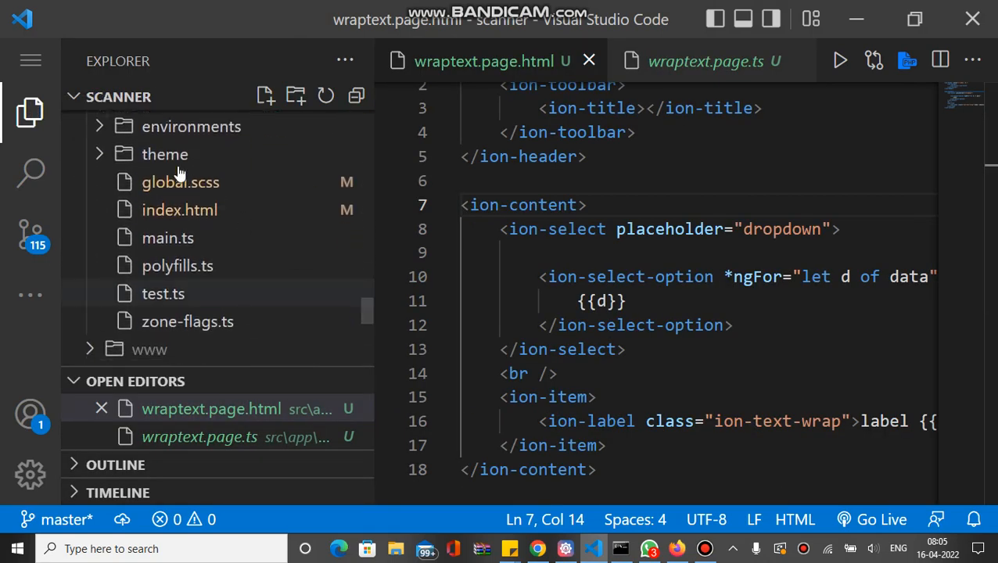
click(180, 182)
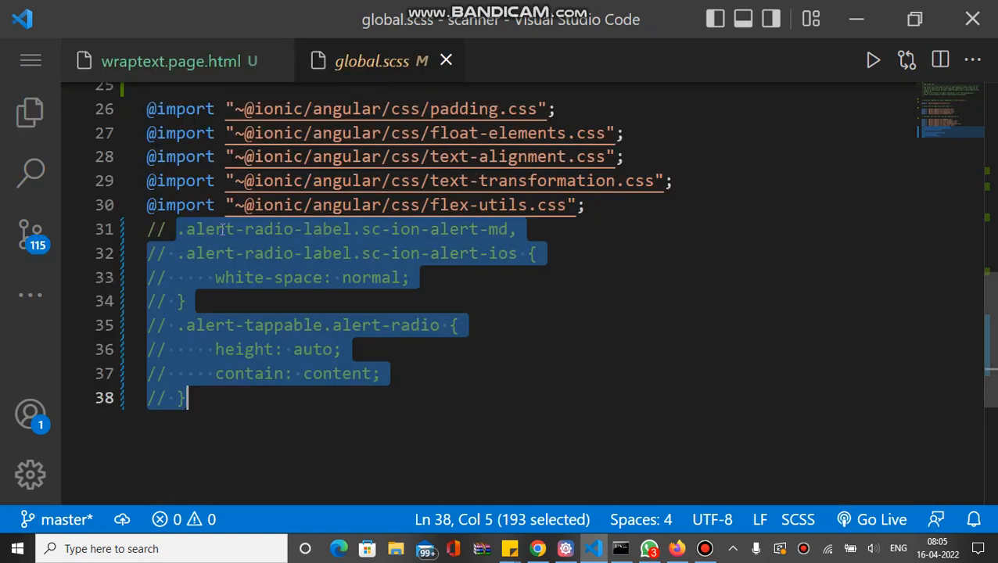
click(226, 278)
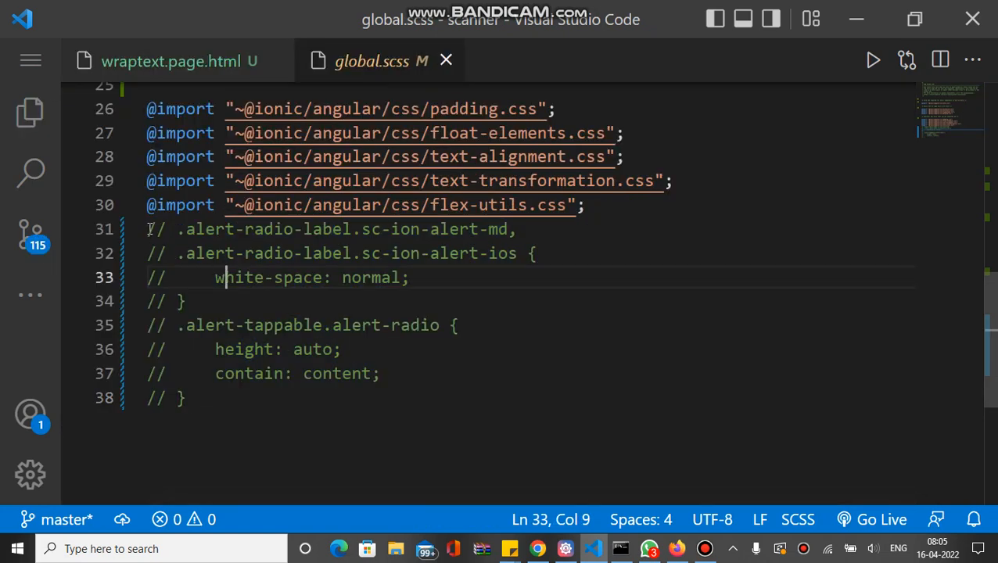
drag(148, 229, 184, 397)
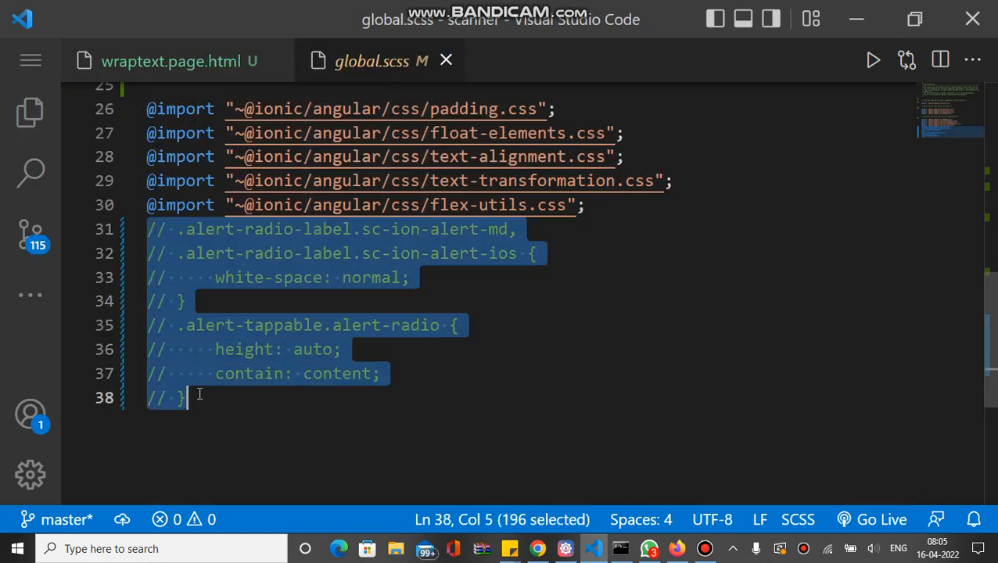